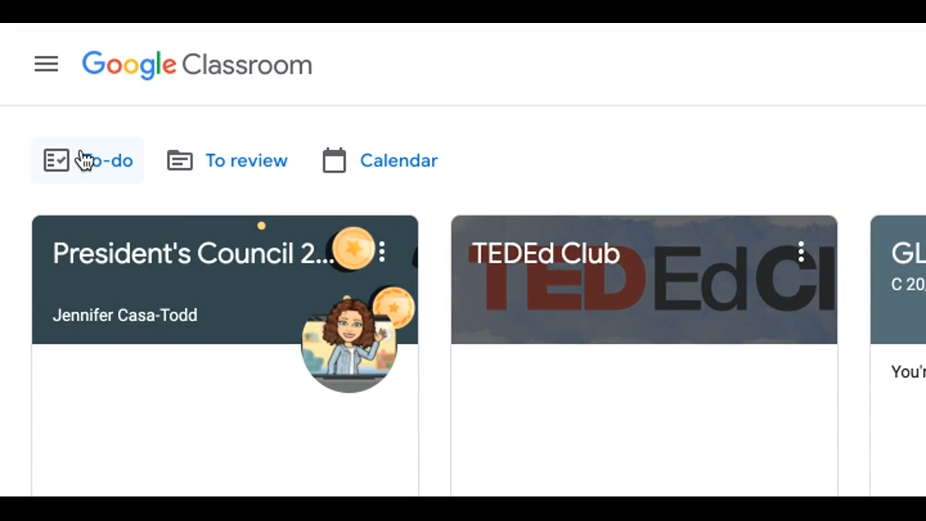
Step: Browse the Assigned to-do list, then switch to the Missing list of overdue assignments
click(87, 160)
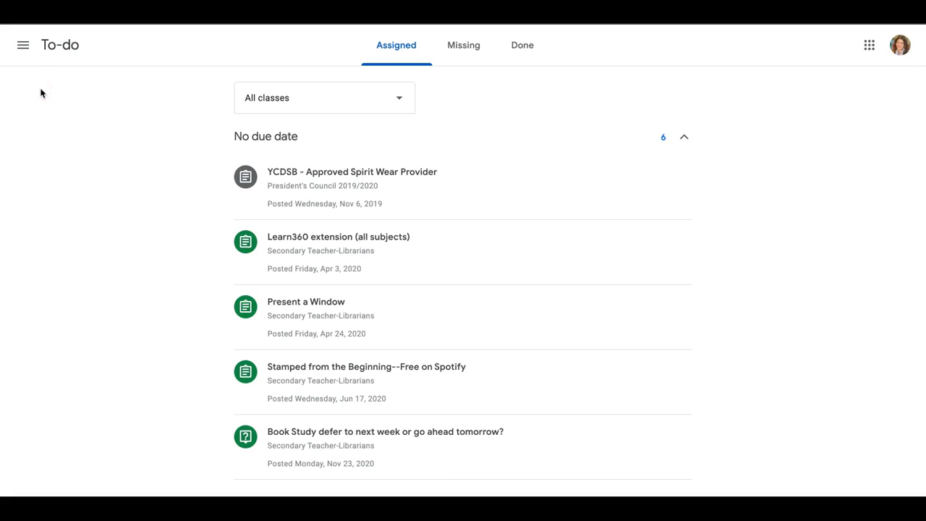
mouse_move(150, 93)
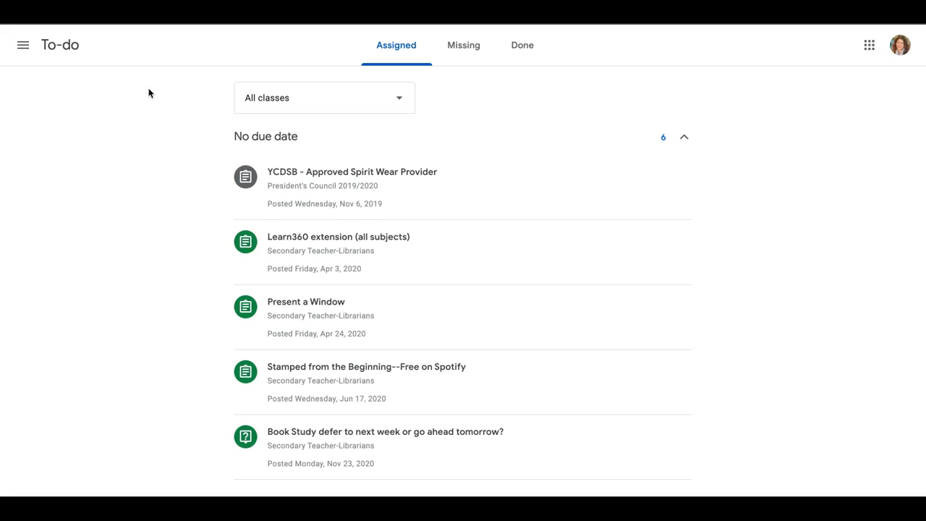
mouse_move(378, 100)
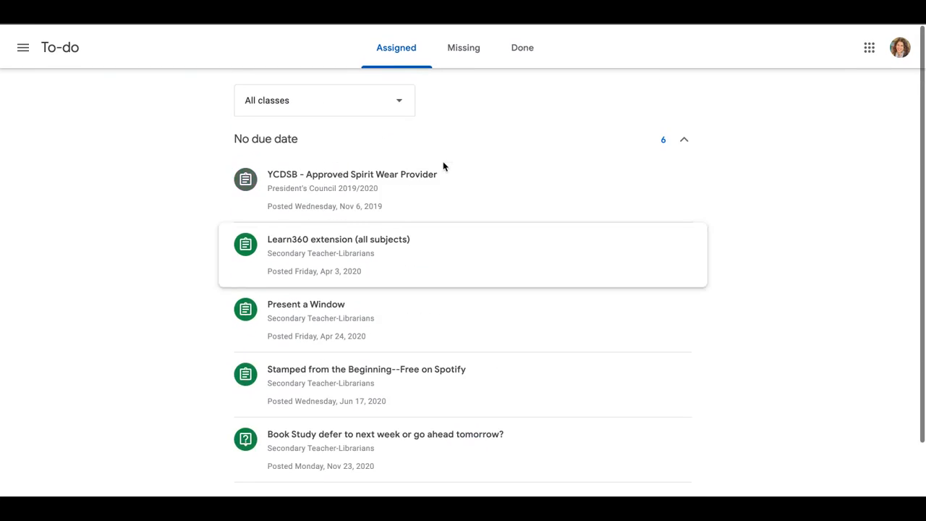
scroll(down, 3)
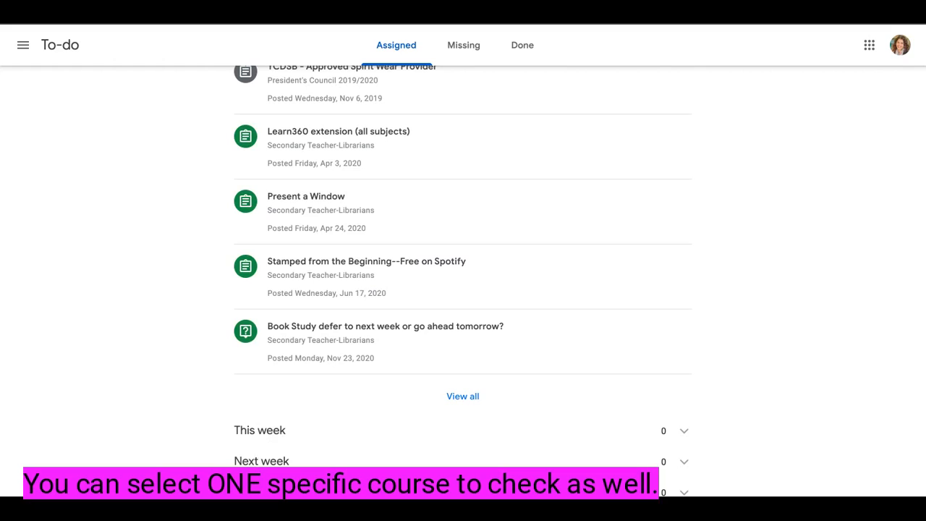
mouse_move(411, 197)
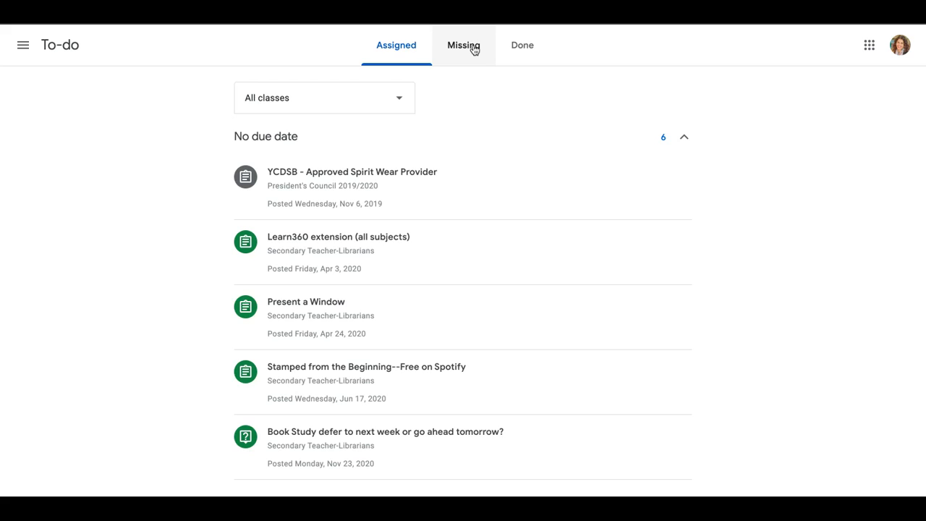
click(463, 45)
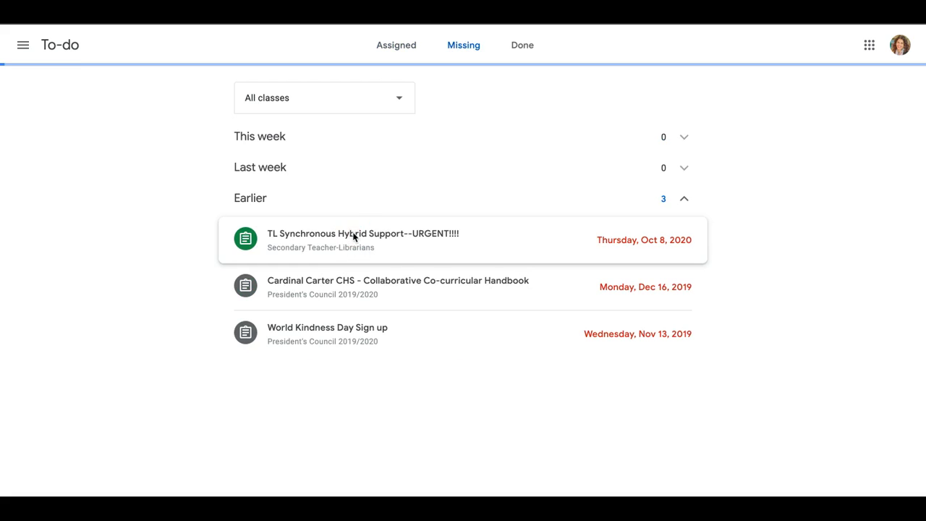
Step: Mark the 'TL Synchronous Hybrid Support--URGENT!!!!' assignment as done and confirm it
click(363, 240)
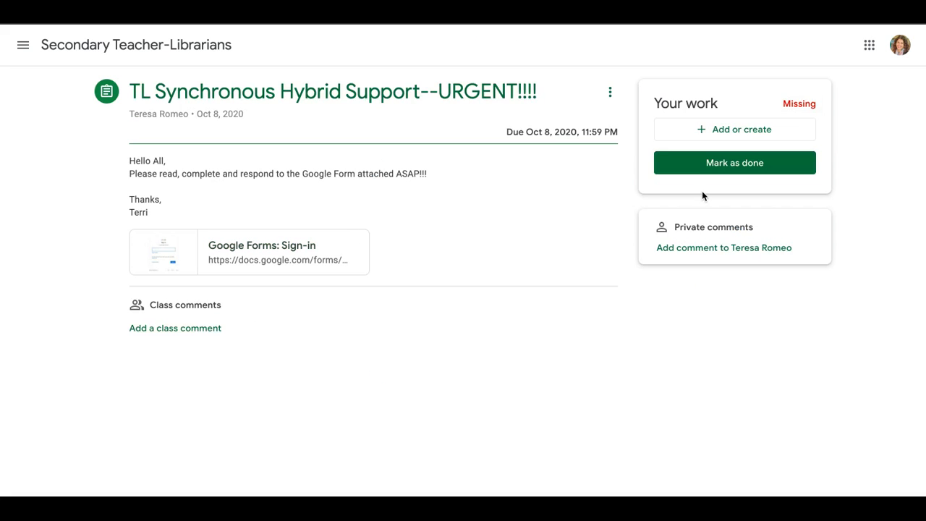
mouse_move(262, 293)
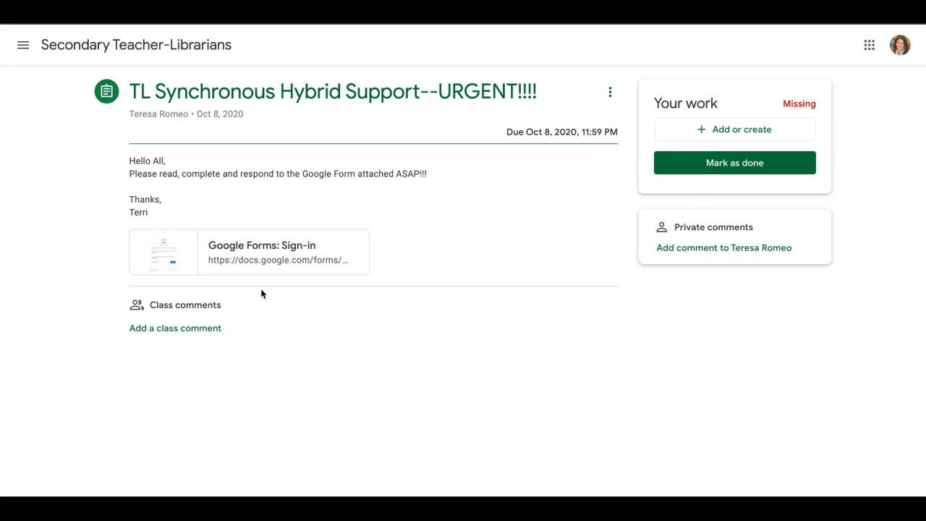
click(735, 162)
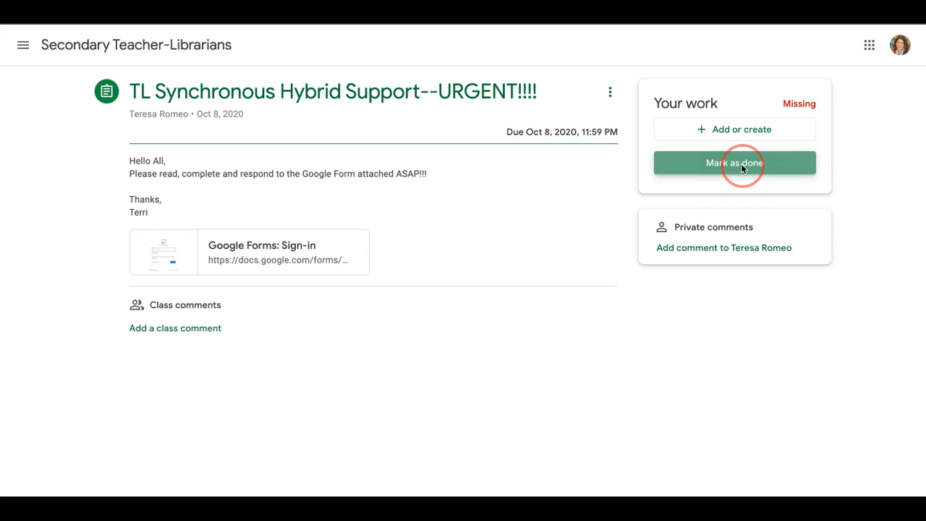
click(734, 162)
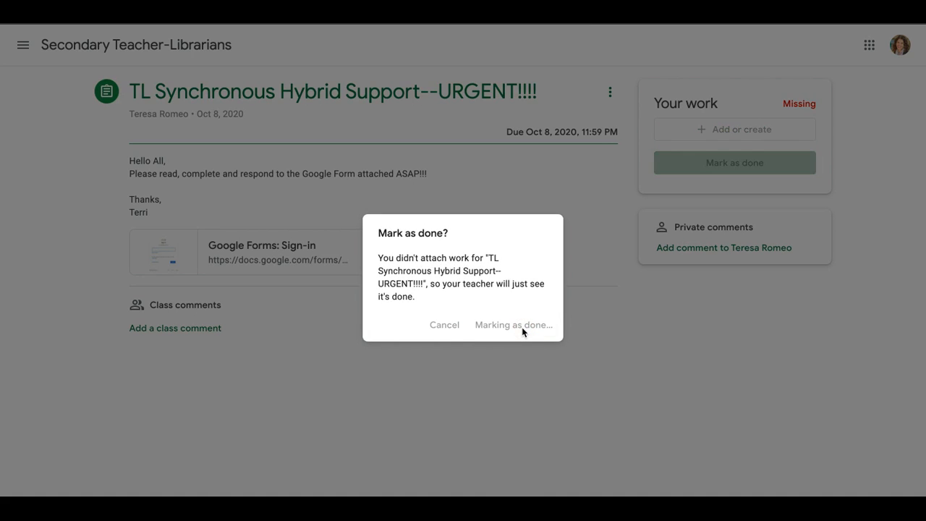
click(512, 324)
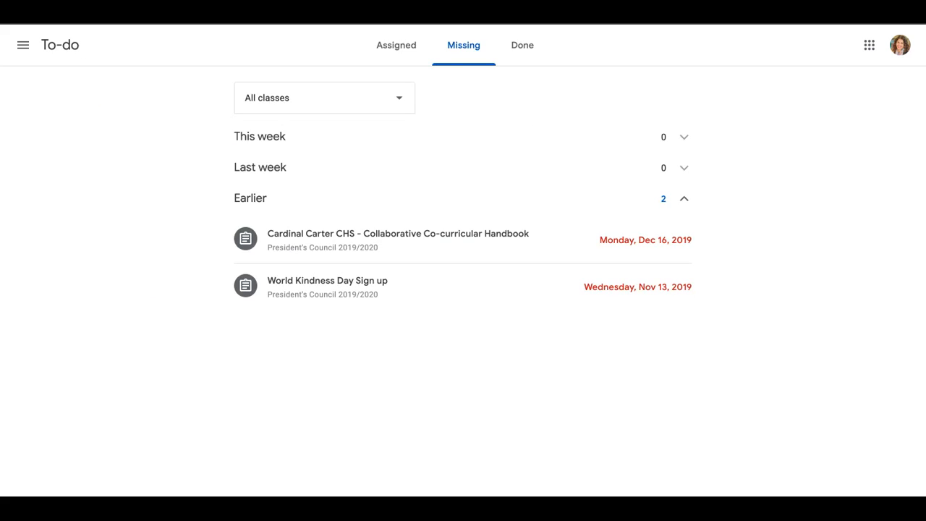
mouse_move(396, 45)
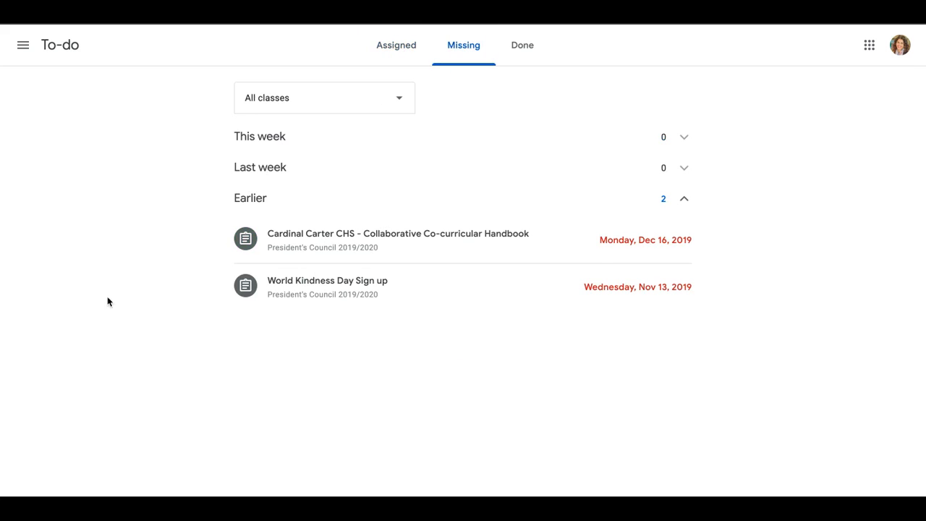
mouse_move(51, 265)
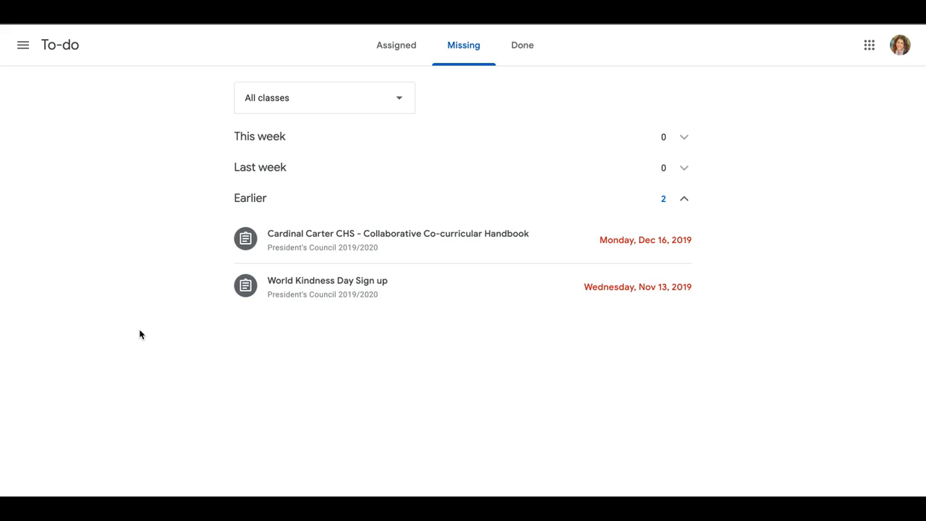
mouse_move(298, 382)
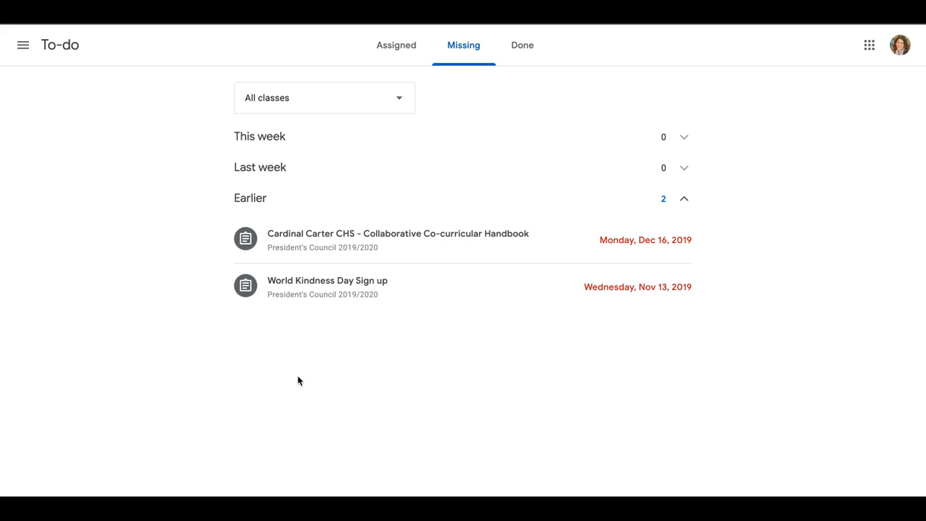
mouse_move(212, 431)
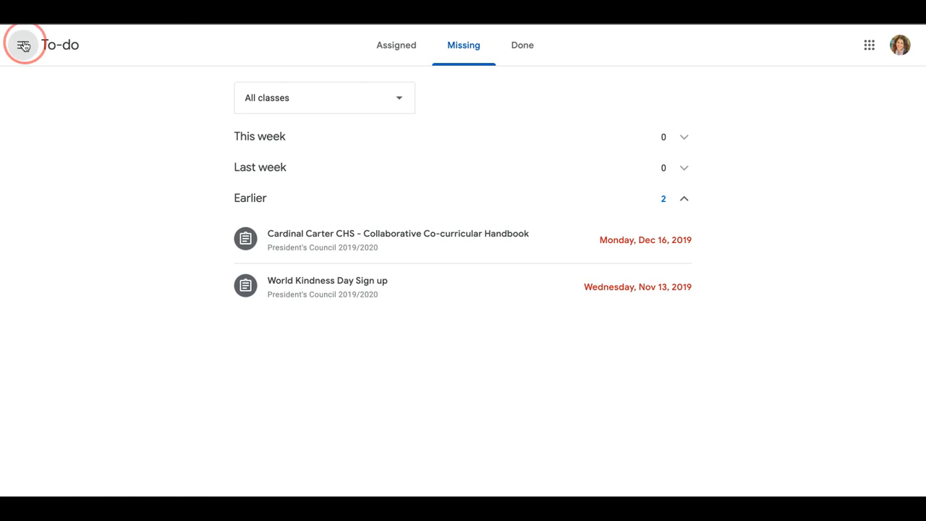
Step: Glance at the navigation menu and Assigned list, then return to the Classes home page
click(23, 45)
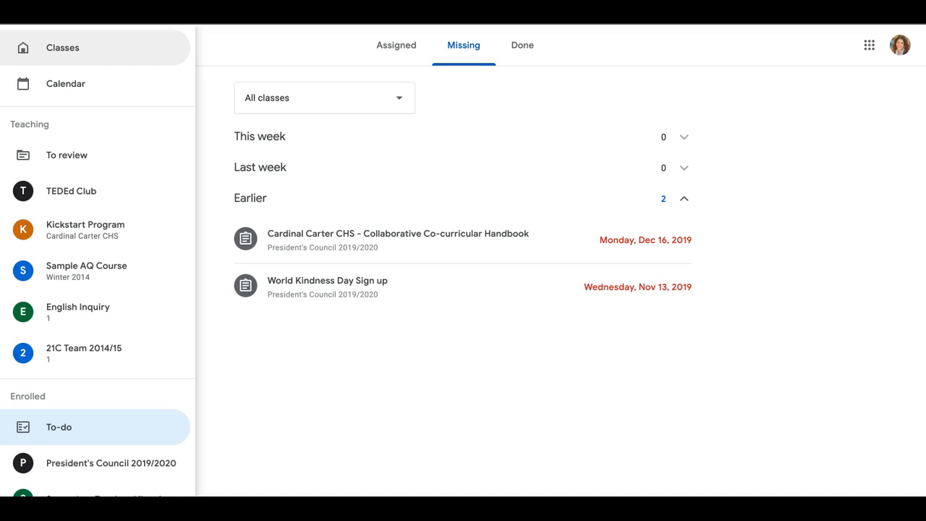
click(23, 45)
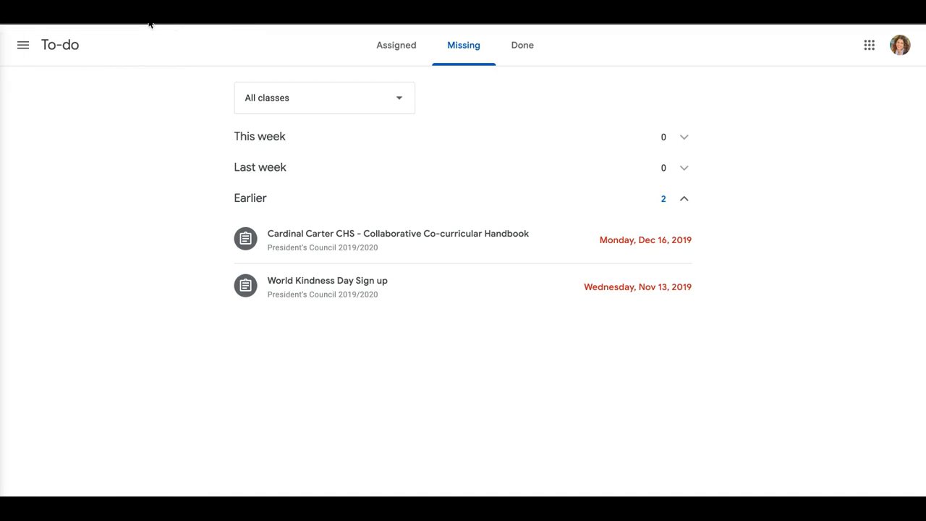
click(397, 45)
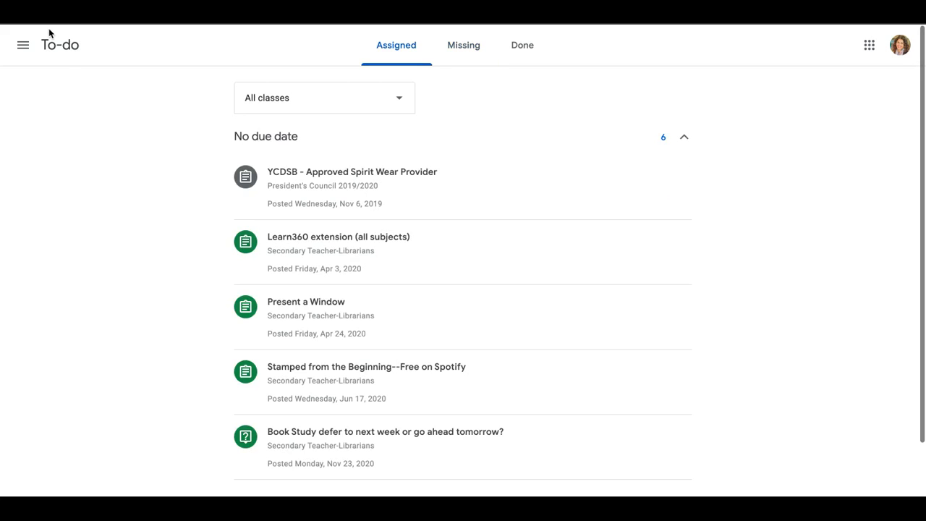
click(24, 43)
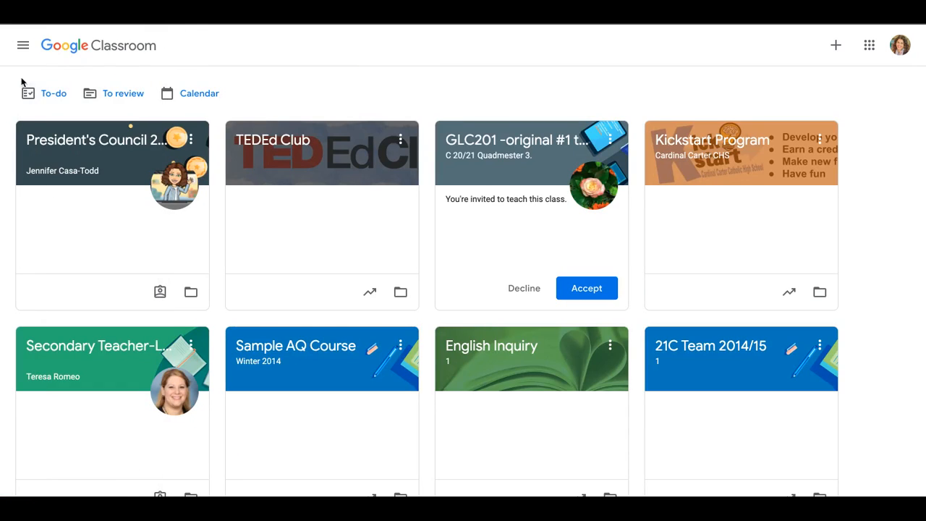
mouse_move(29, 93)
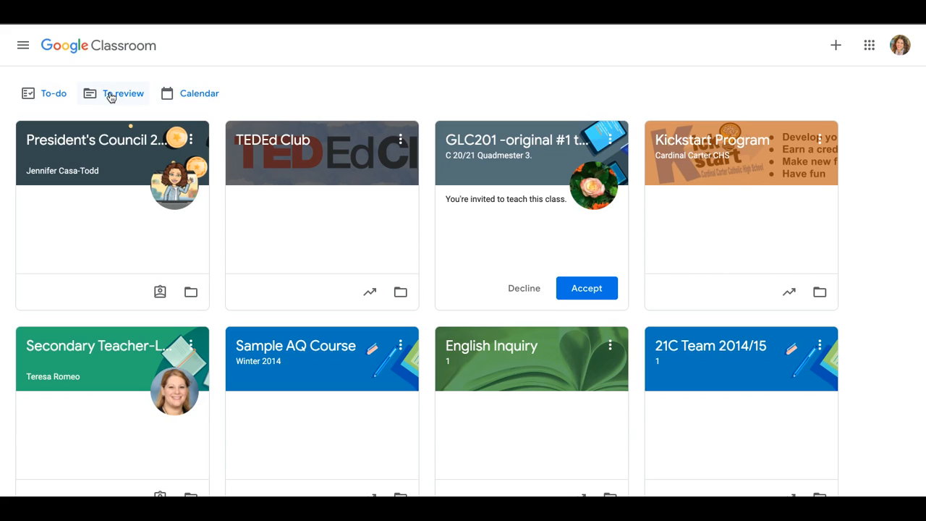
Step: Browse the To review Work in progress list of Kickstart Program tasks and their counts
click(125, 93)
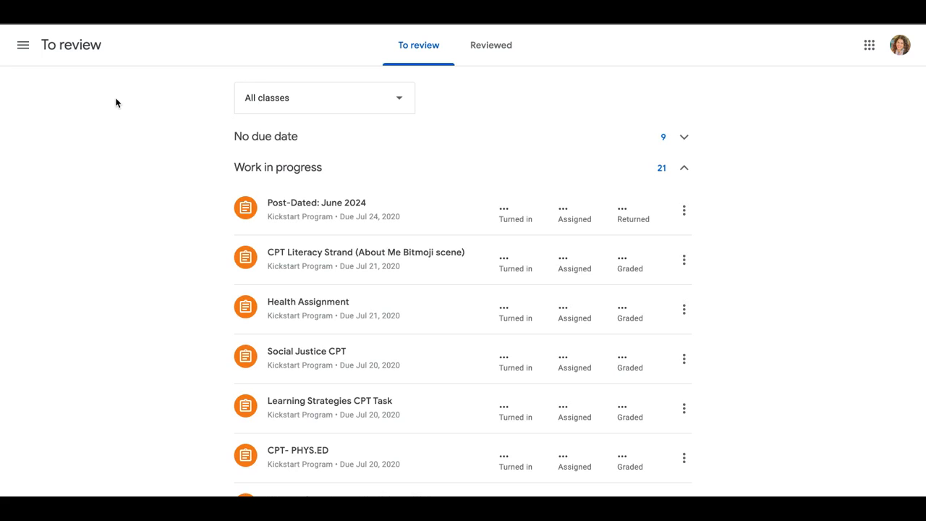
scroll(down, 3)
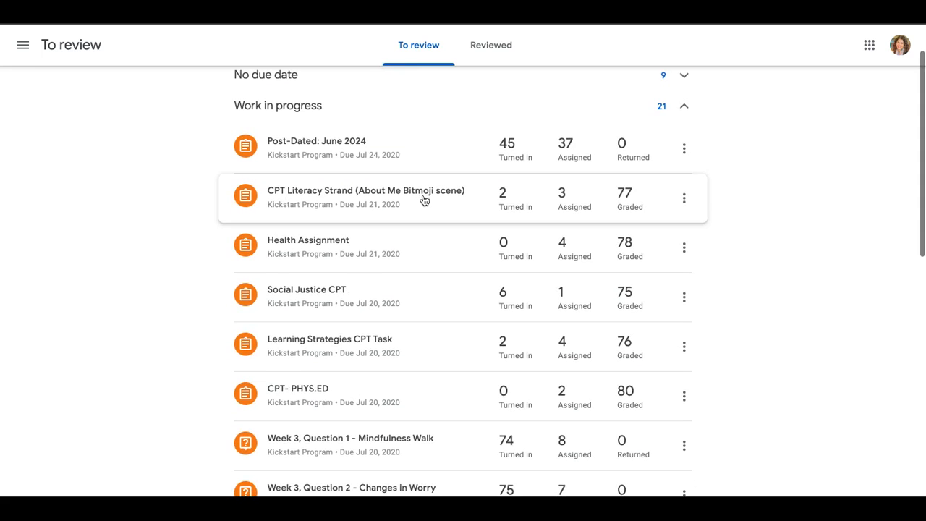
scroll(down, 3)
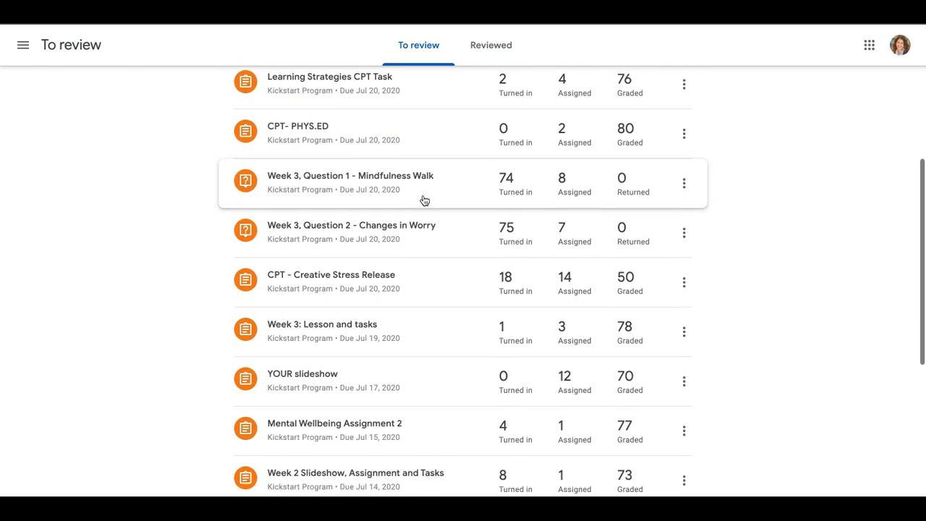
scroll(up, 3)
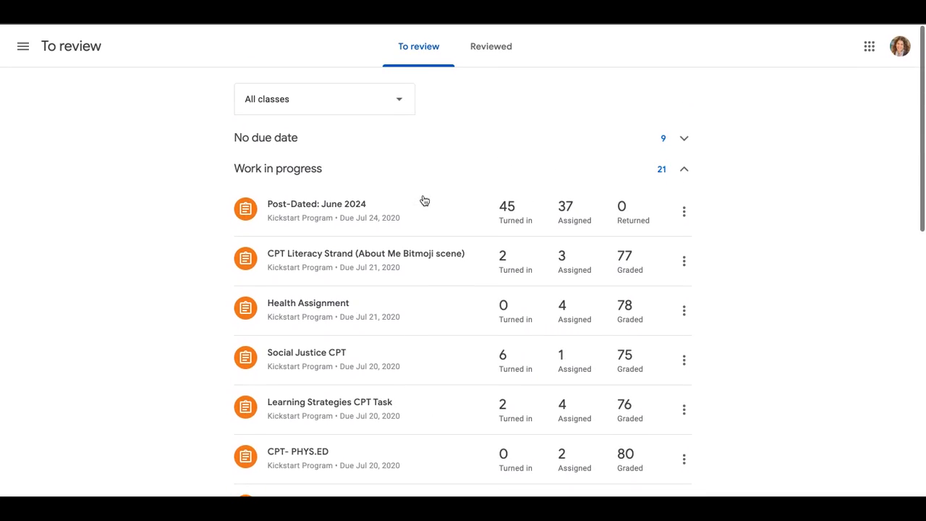